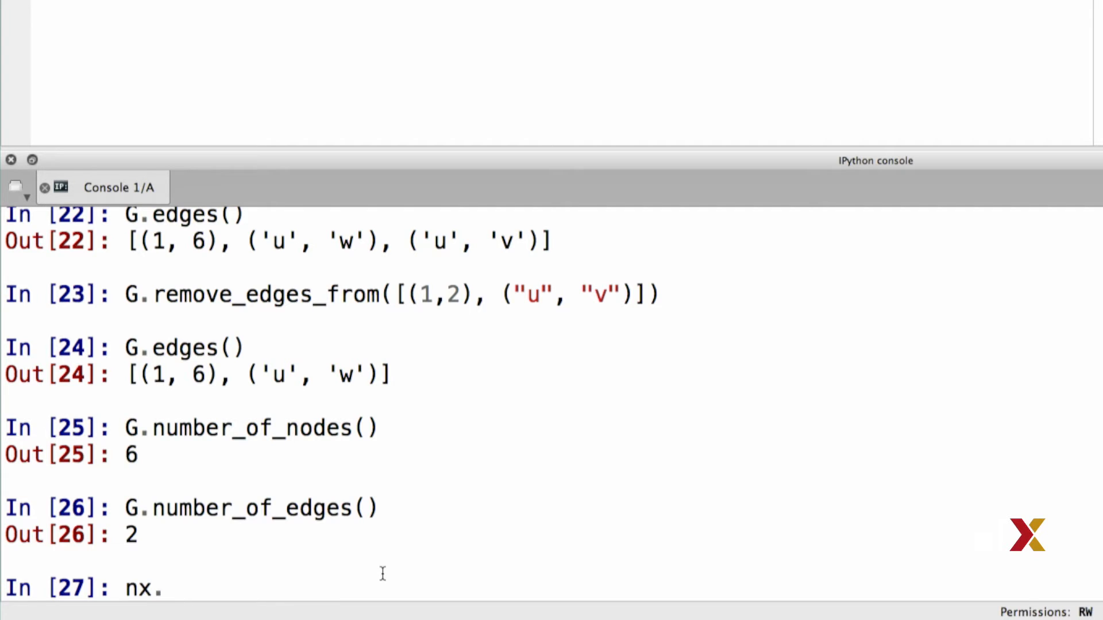
Step: Assign nx.karate_club_graph() to G and import matplotlib.pyplot as plt in the console
text(karate_club_graph)
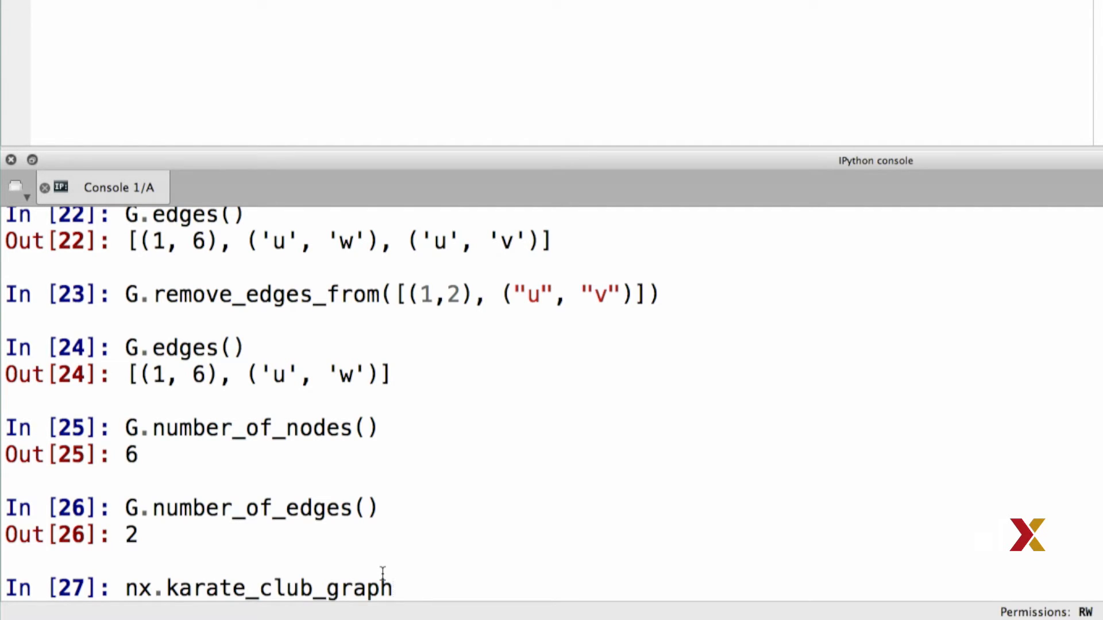
text(())
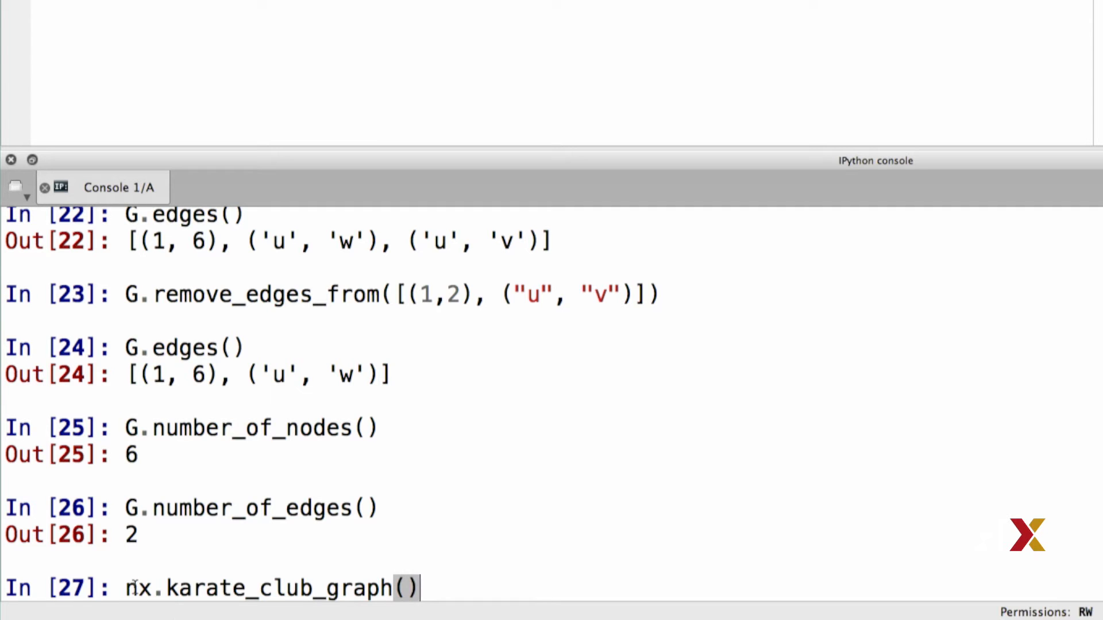
text(G =)
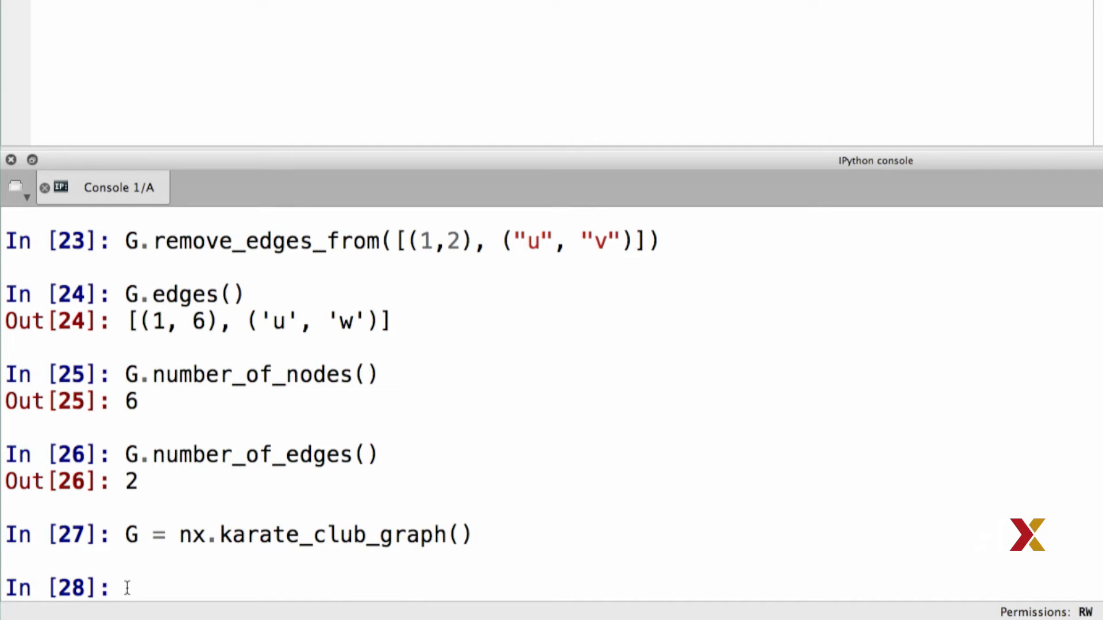
text(import matplotlib.pyplot as plt)
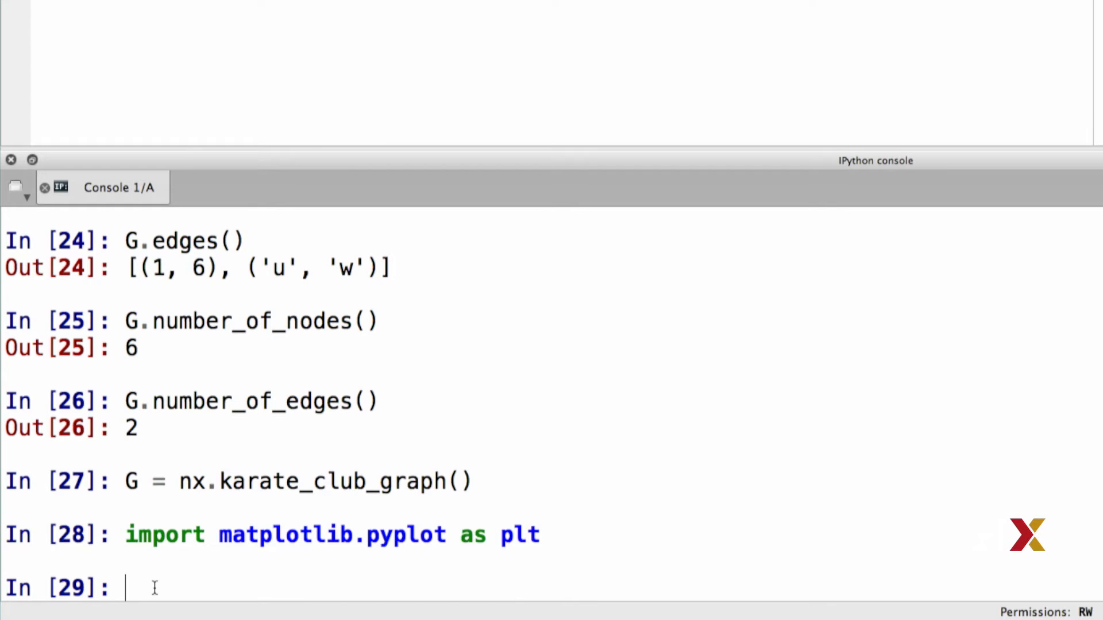
Step: Draw G with nx.draw using labels, lightblue node color and gray edge color
text(nx.draw)
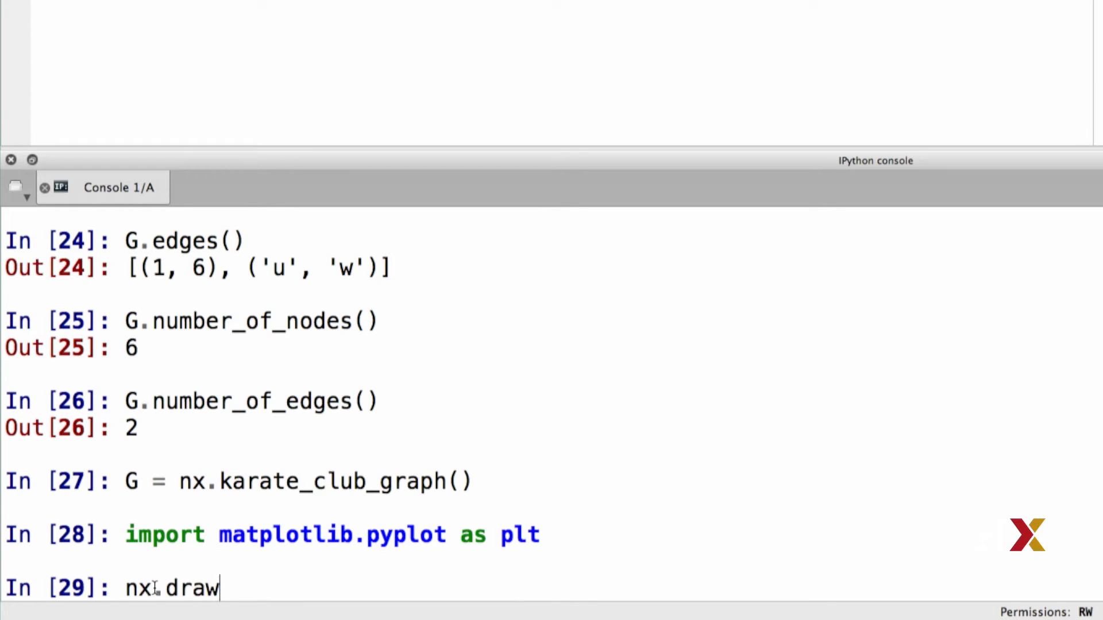
text((G,)
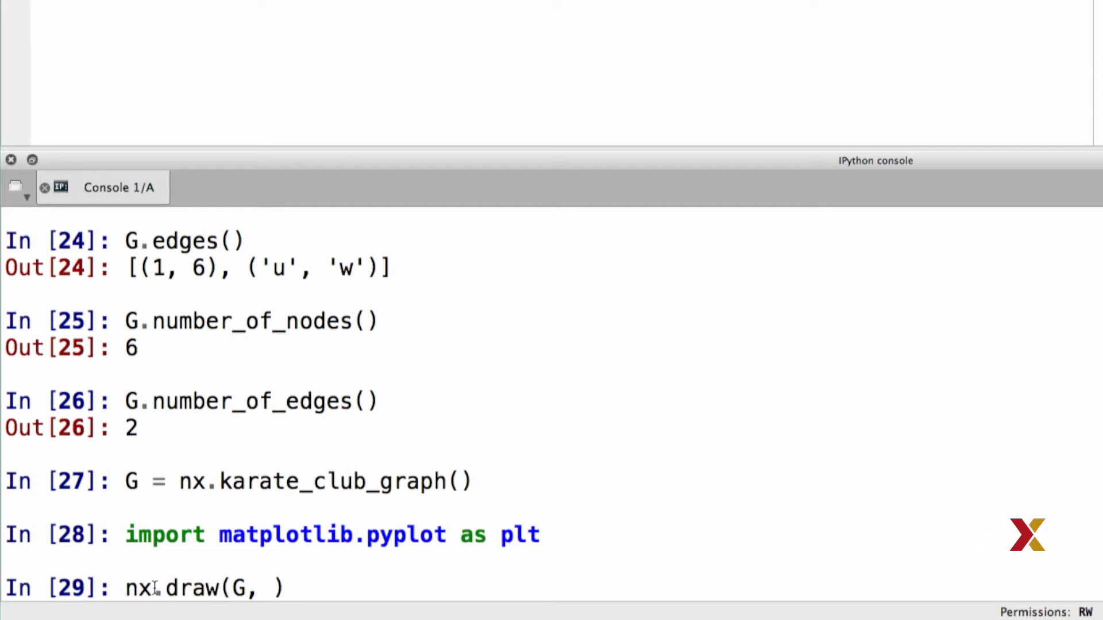
text(with_la)
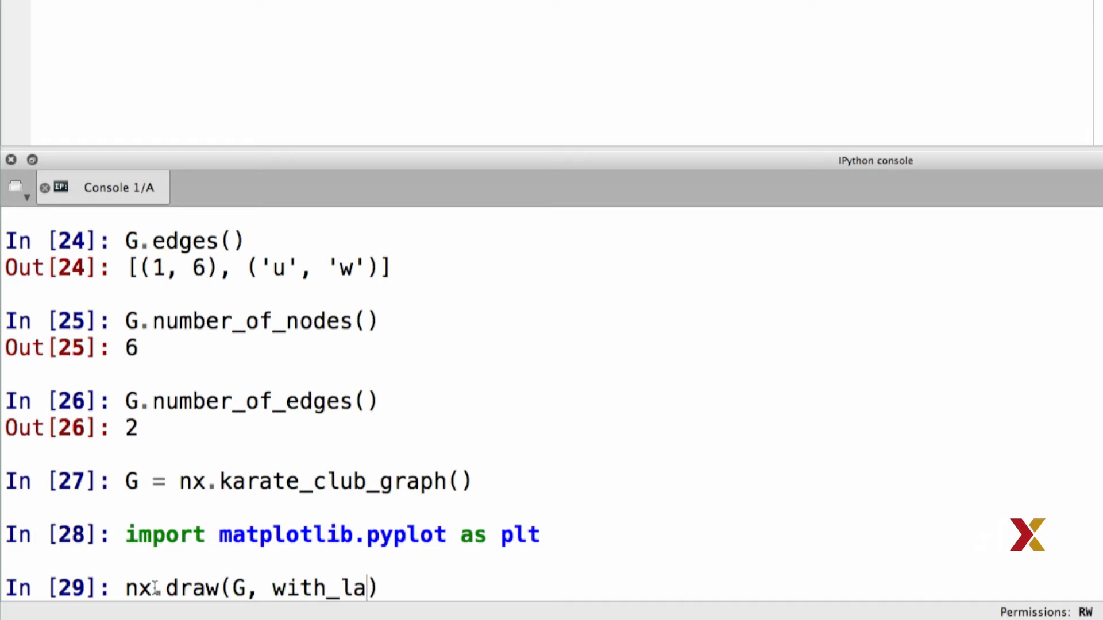
text(bels))
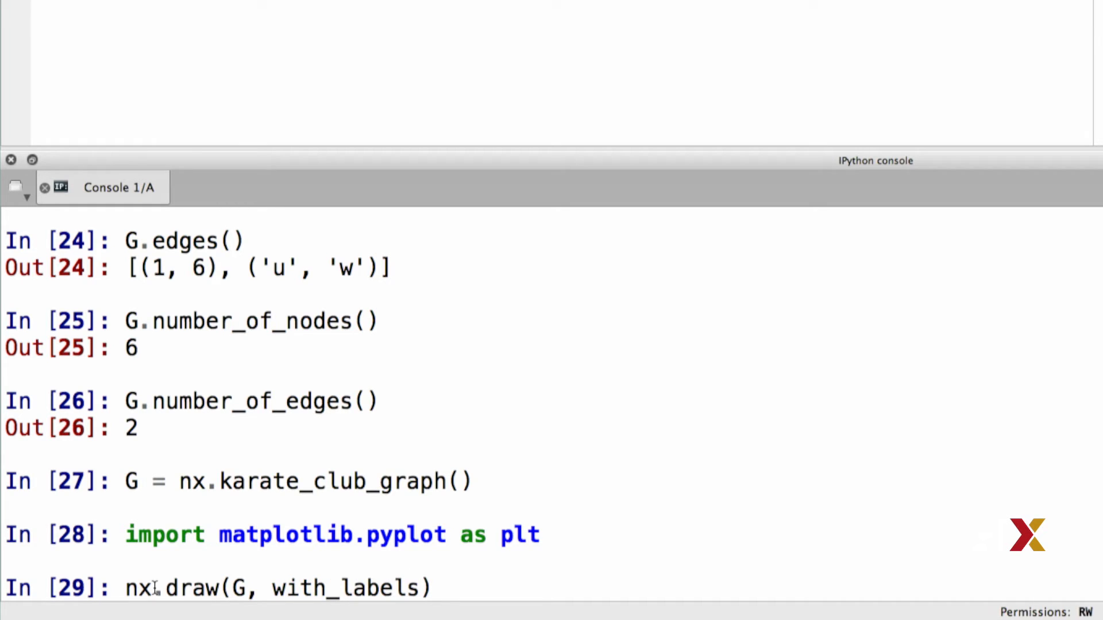
text(=True,)
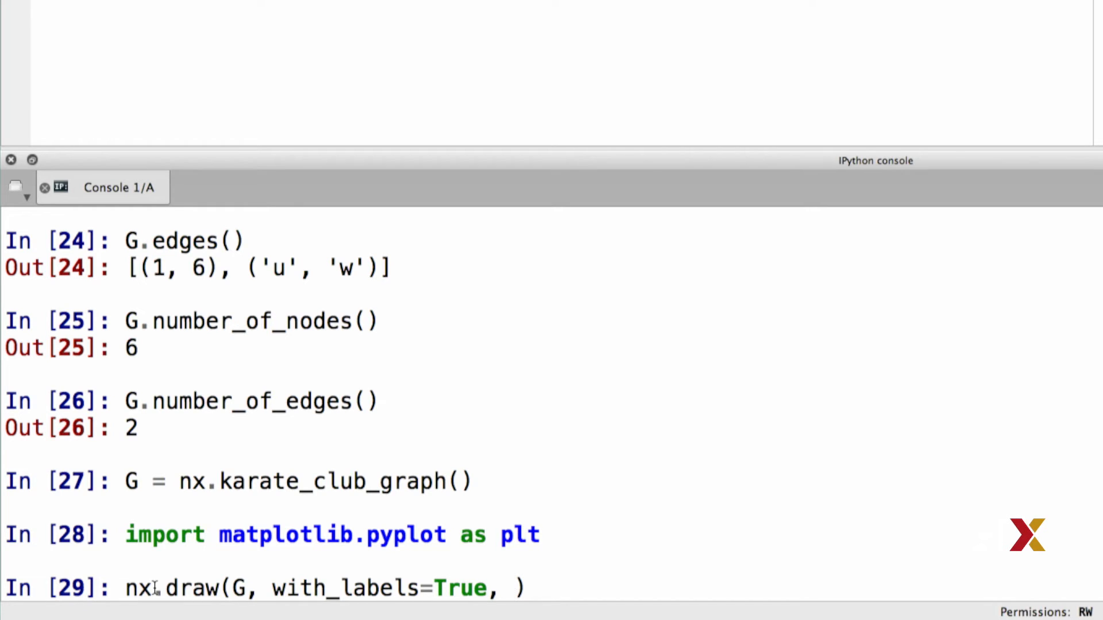
text(node)
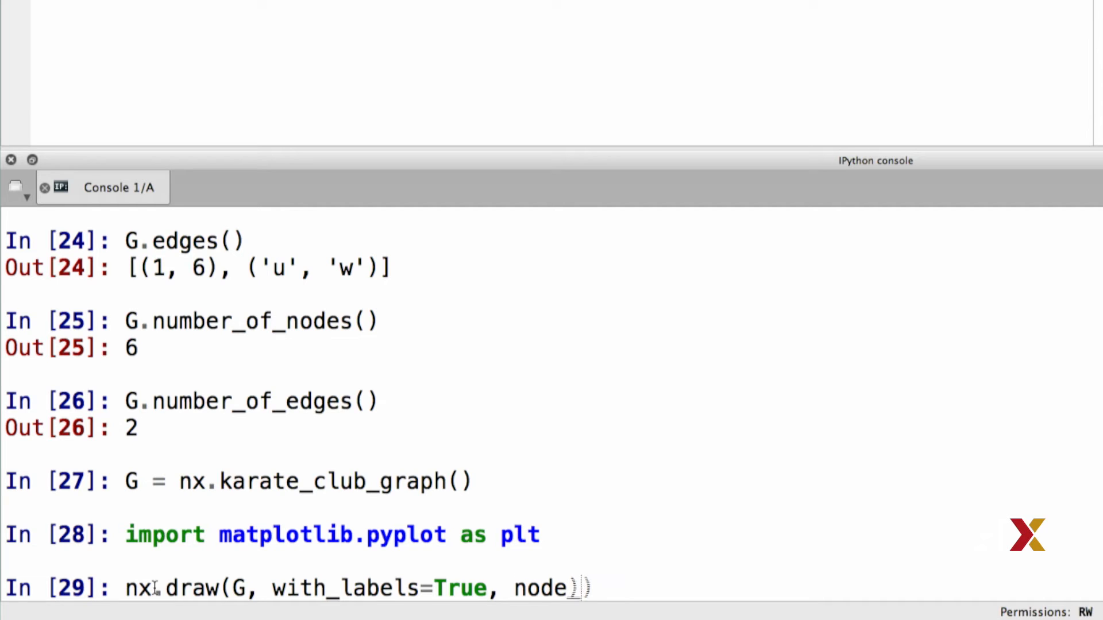
text(_color=")
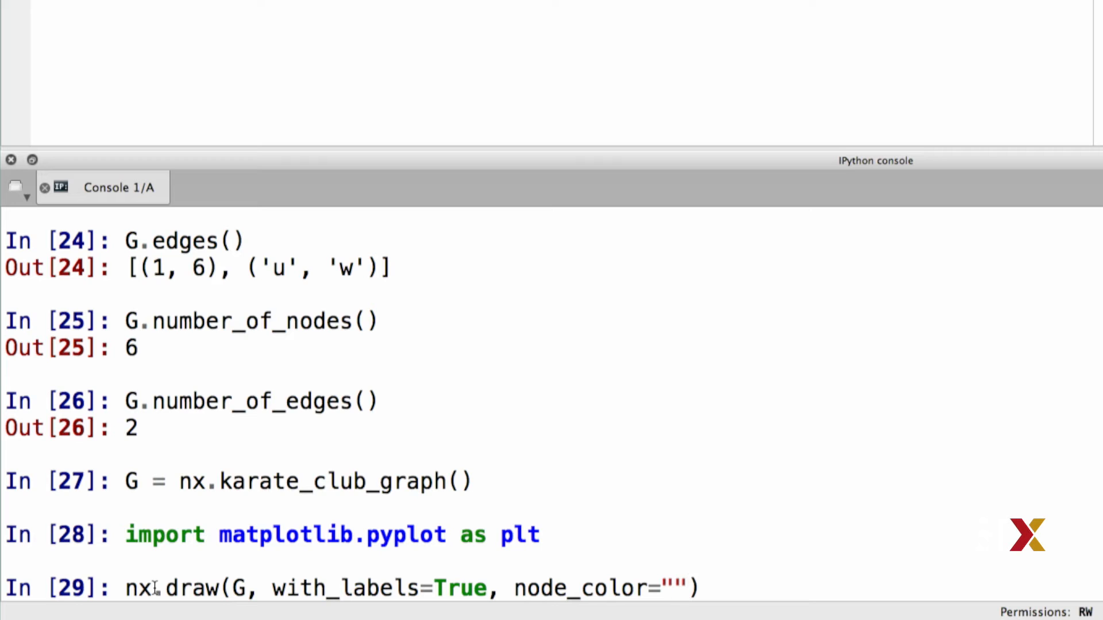
text(lightblu)
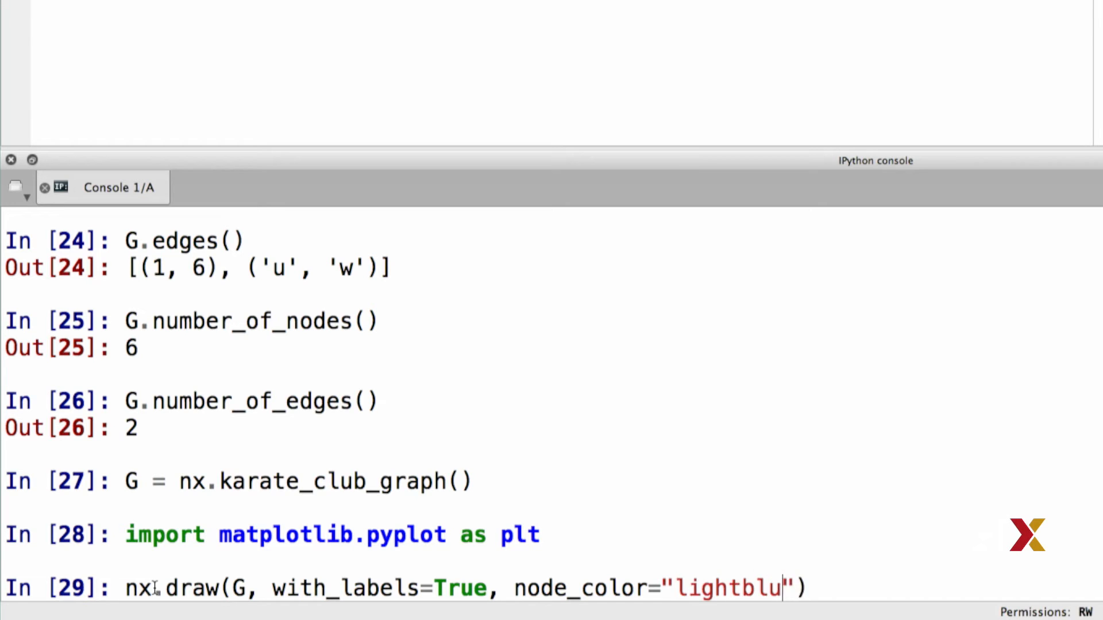
text(e",)
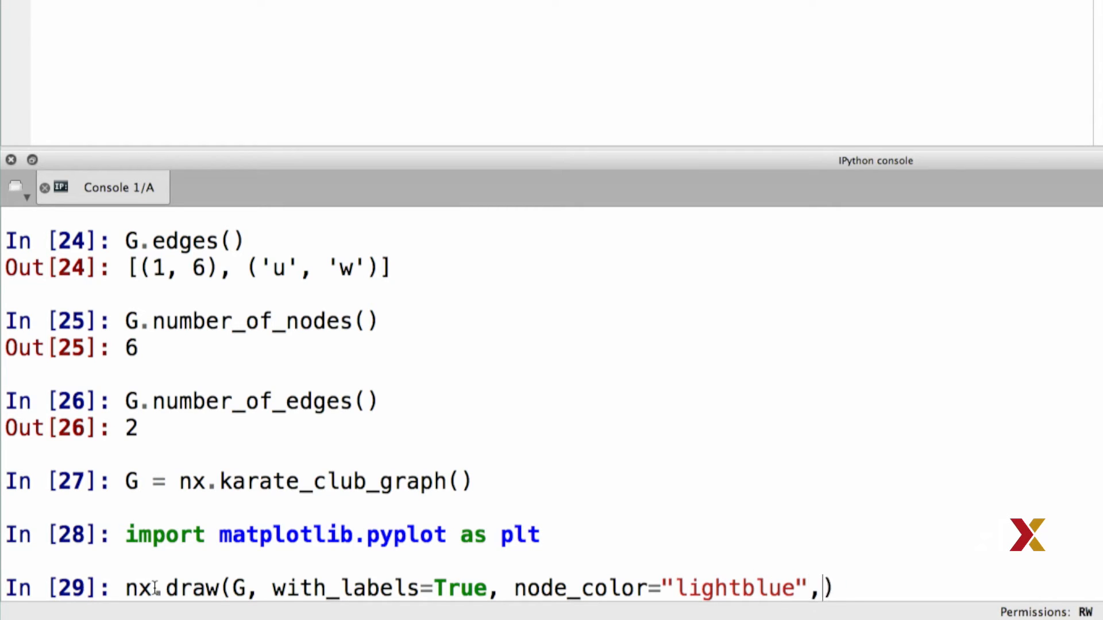
text(edge_color)
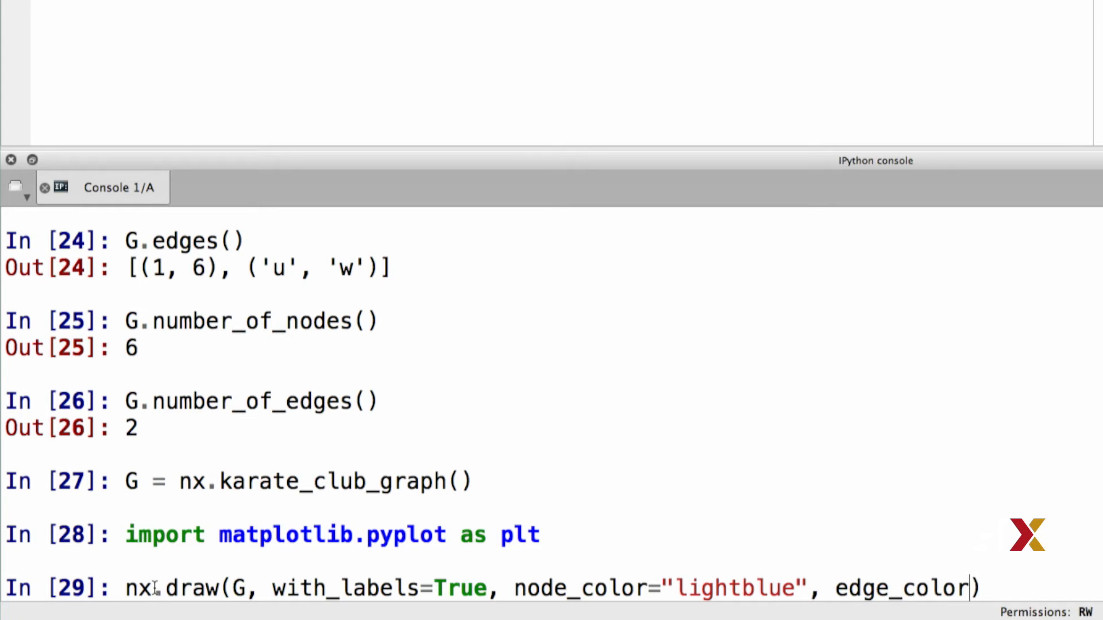
text(=)
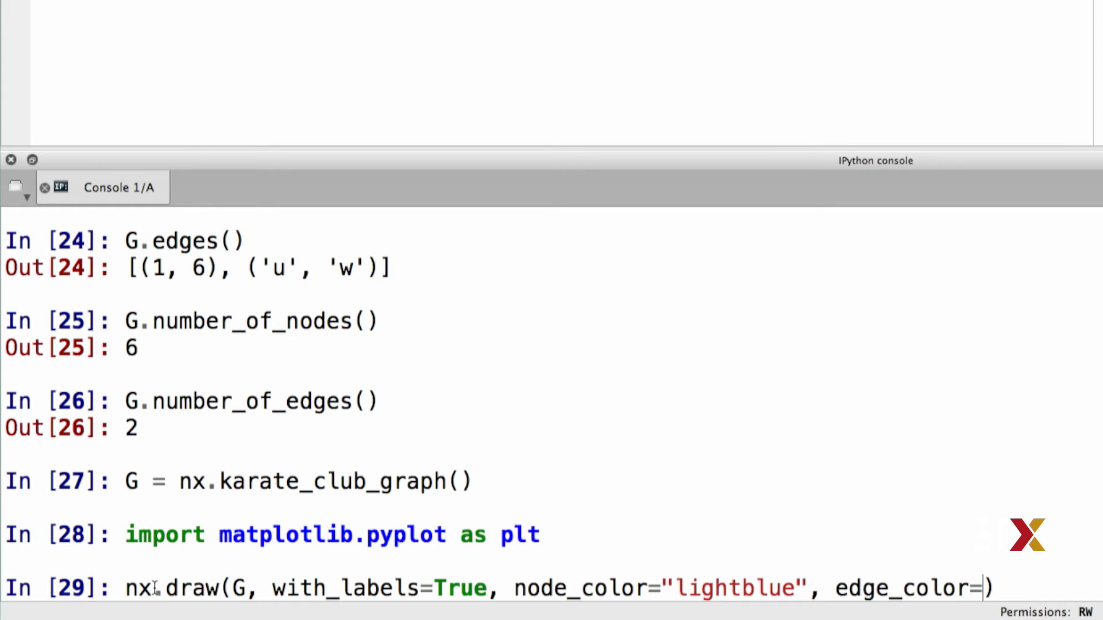
text(gray)
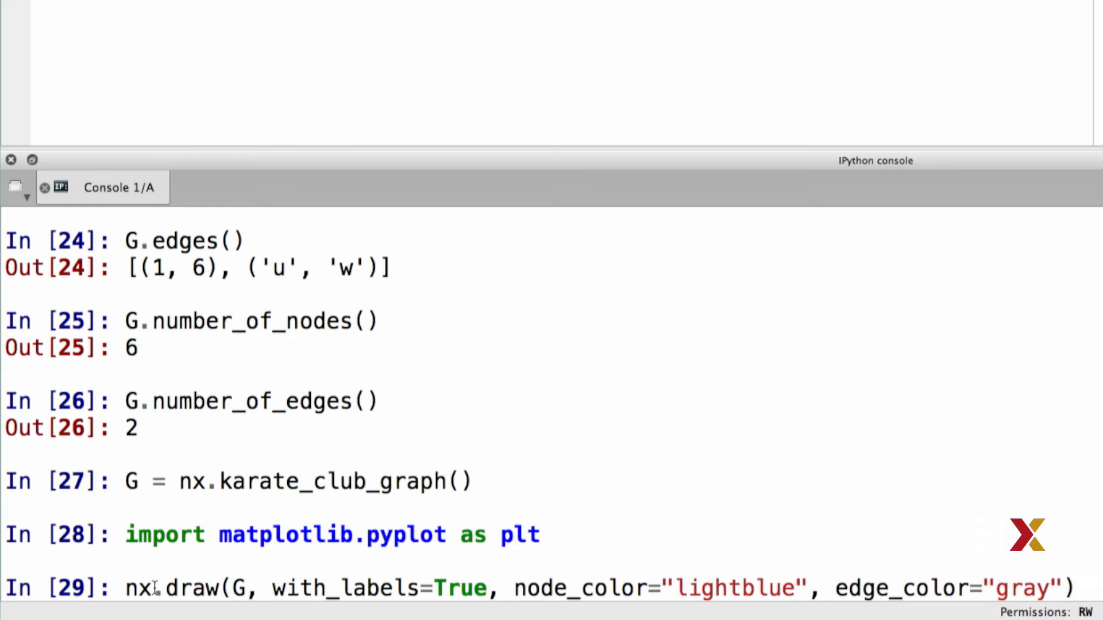
key(enter)
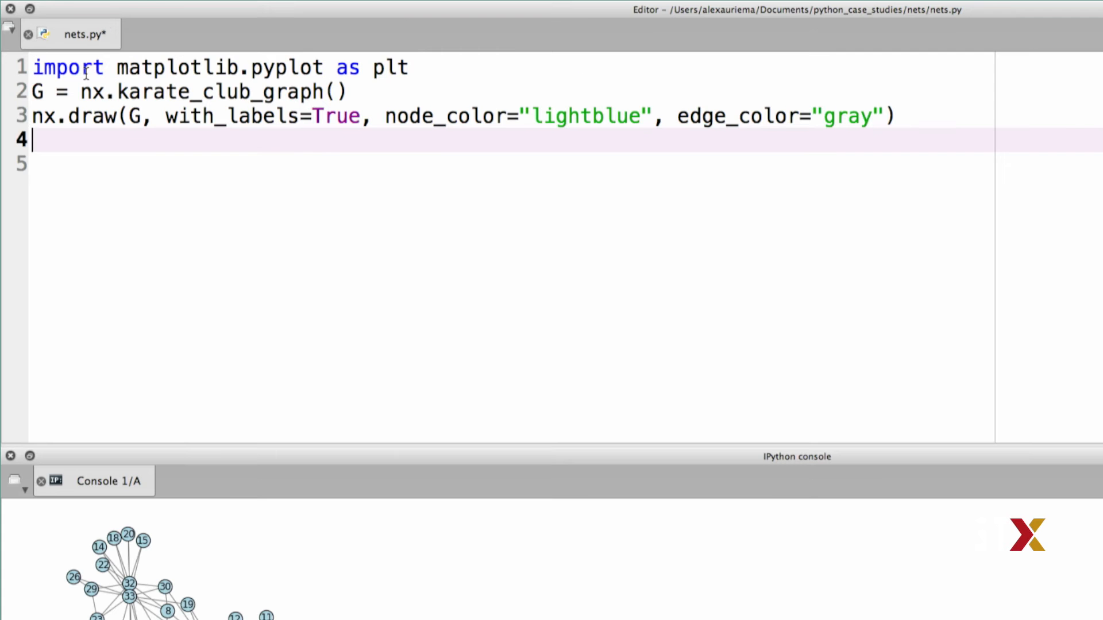
Step: Add plt.savefig("karate_graph.pdf") as the final line of nets.py
text(plt)
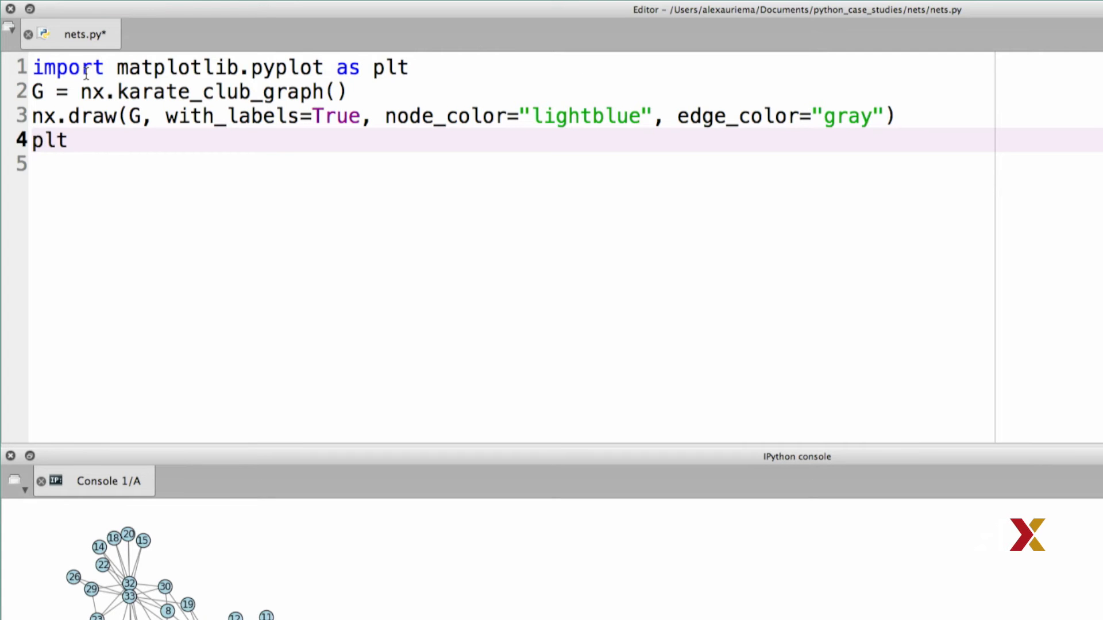
text(.savefig()
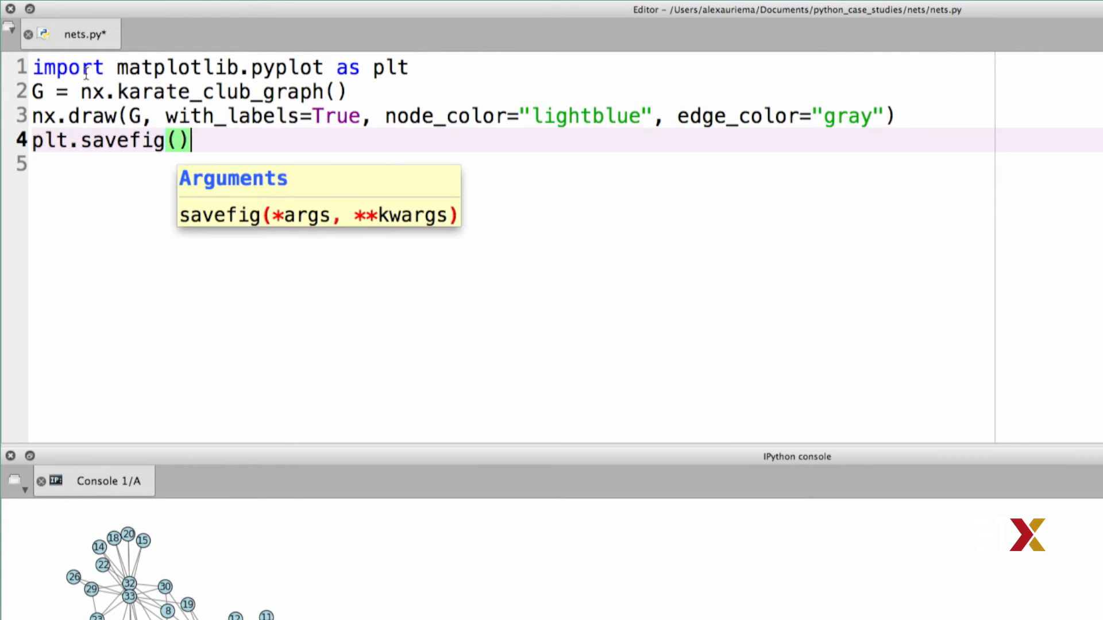
text("")
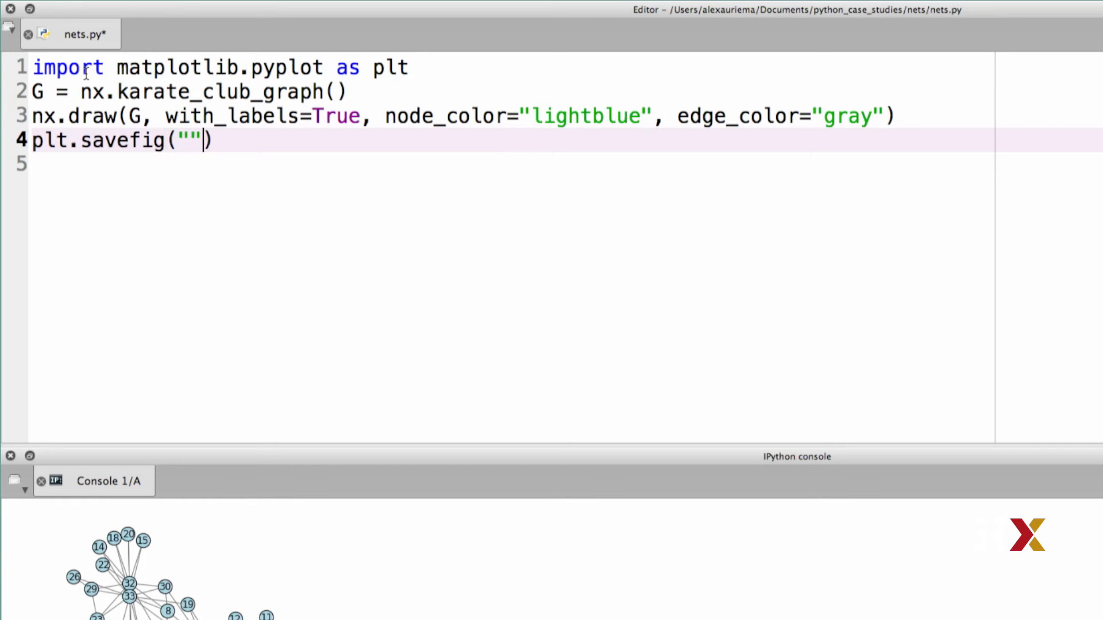
text(karate_)
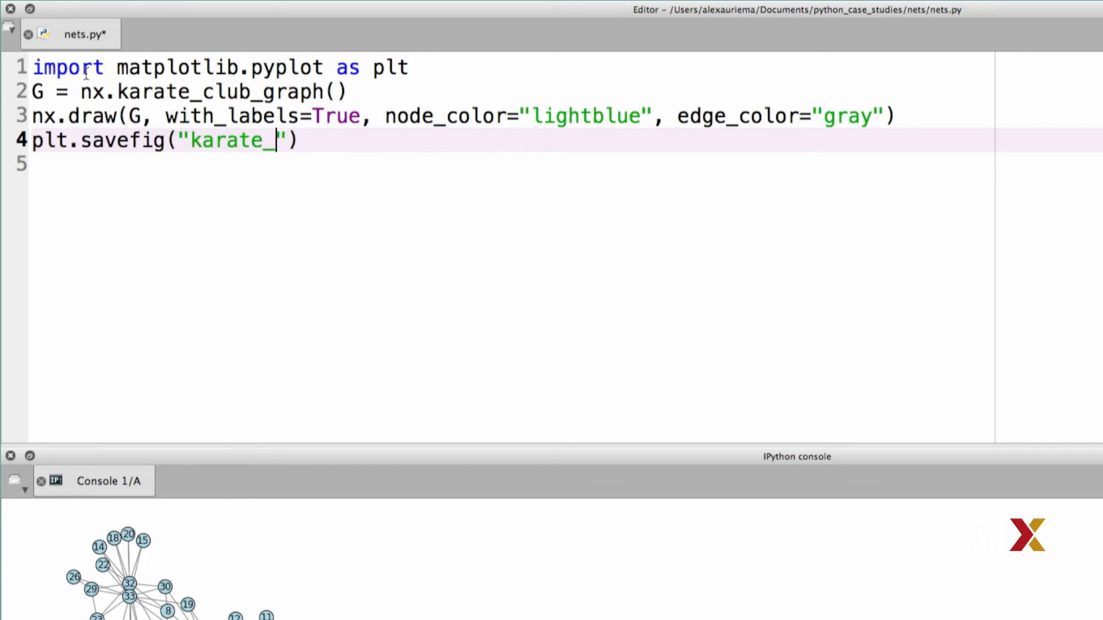
text(graph.pd)
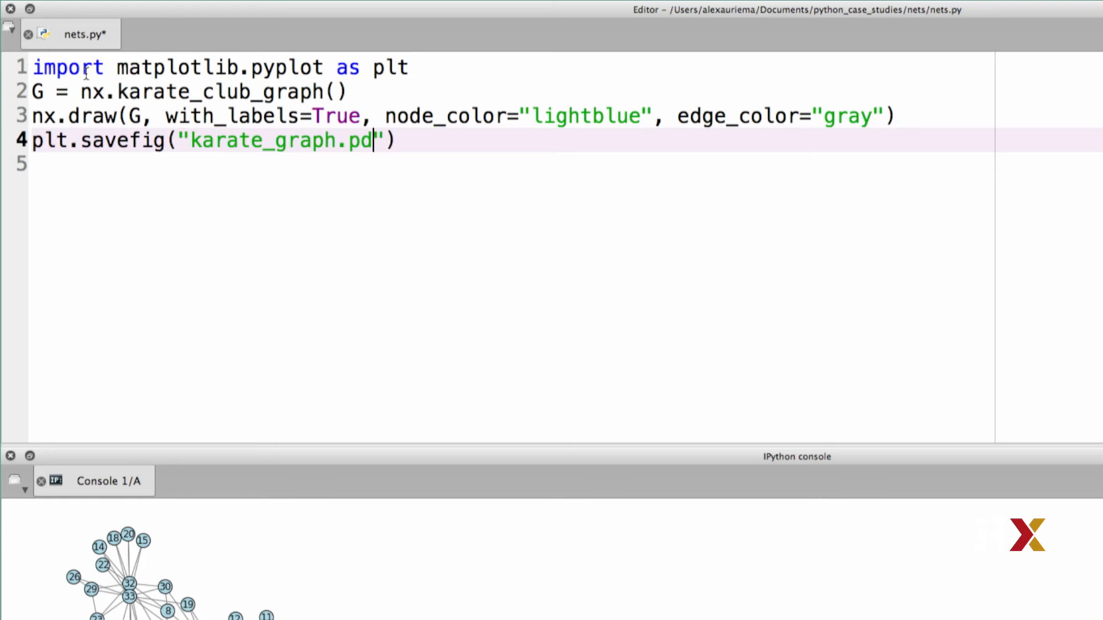
text(f)
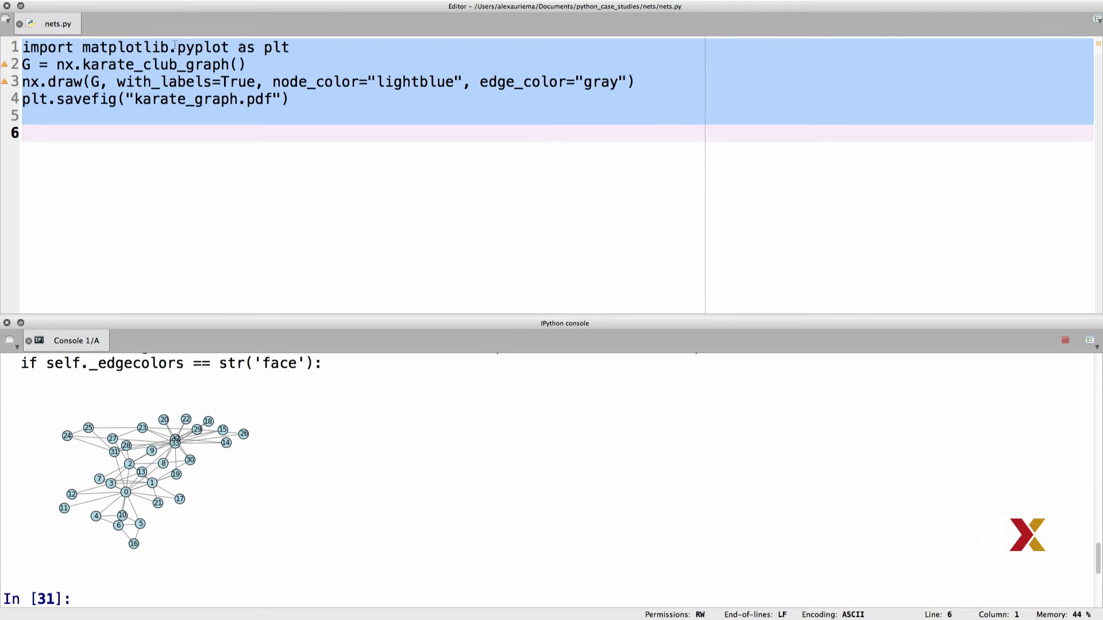
mouse_move(1079, 3)
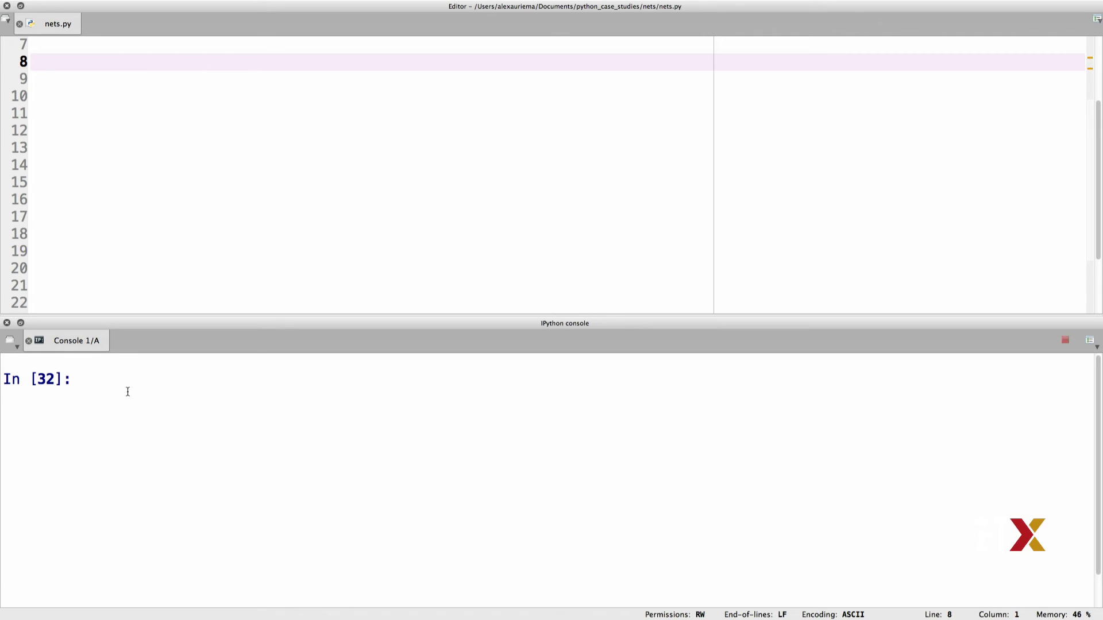
Step: Run G.degree() in the console to list every node's degree
text(G.deg)
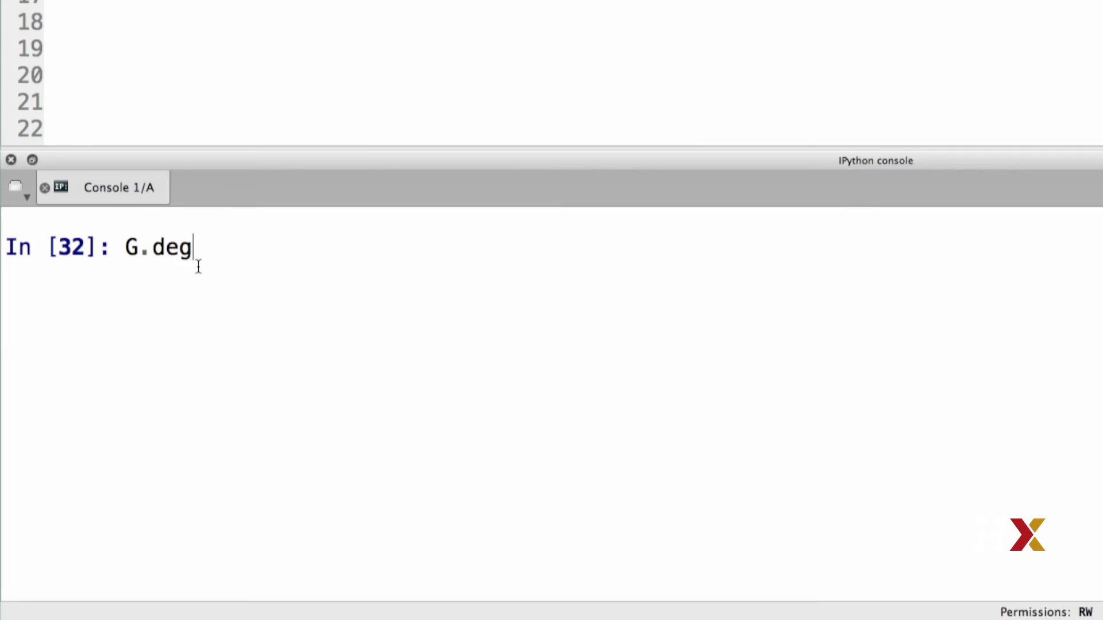
text(ree())
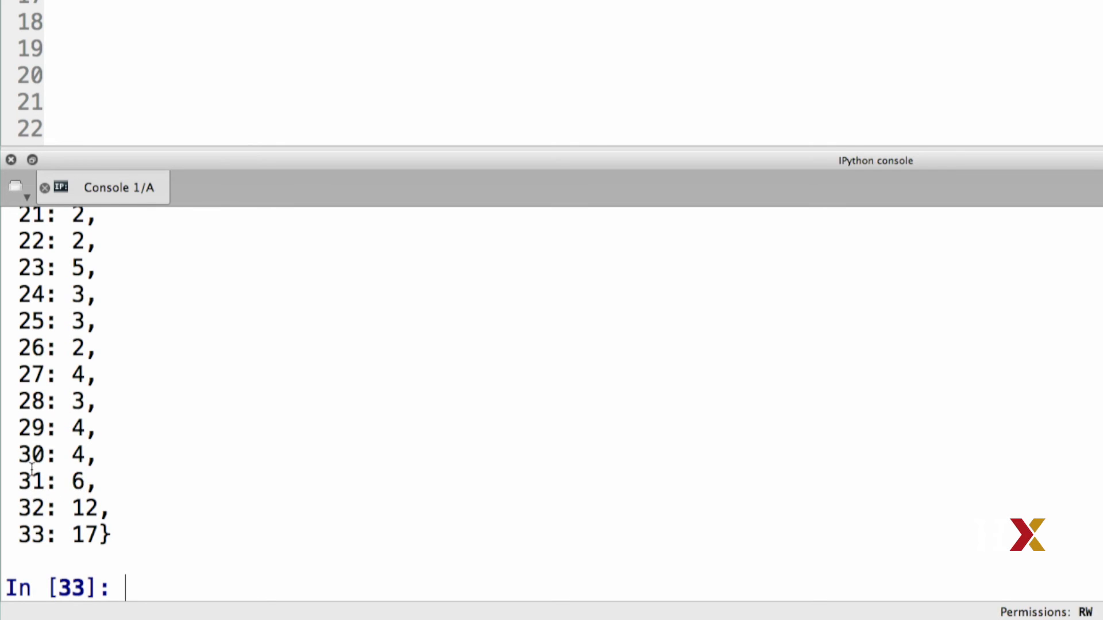
mouse_move(86, 473)
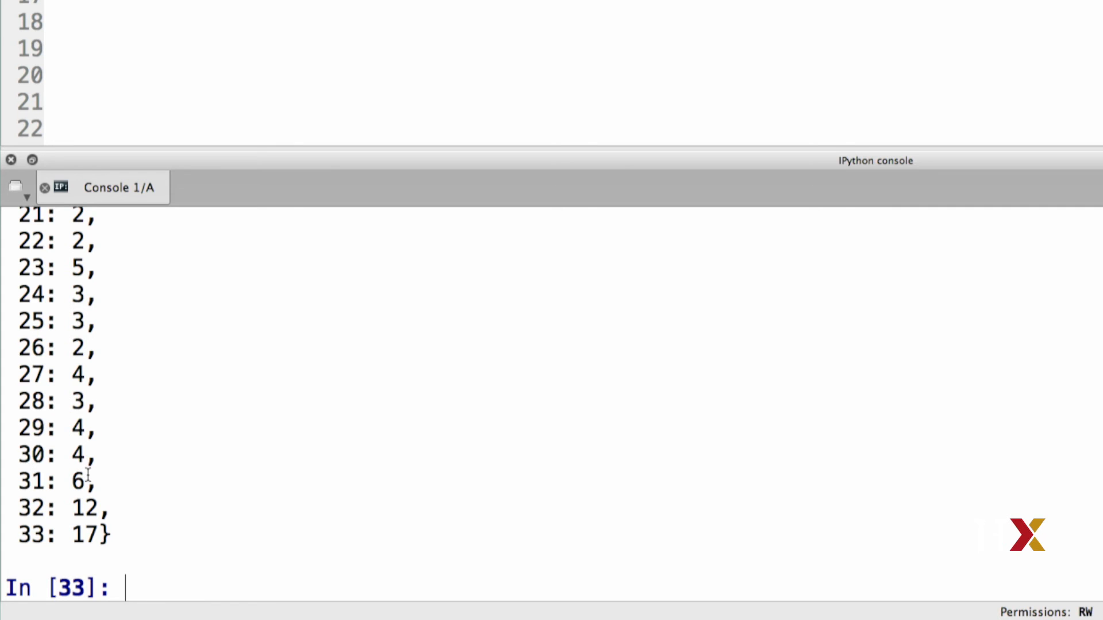
text(G)
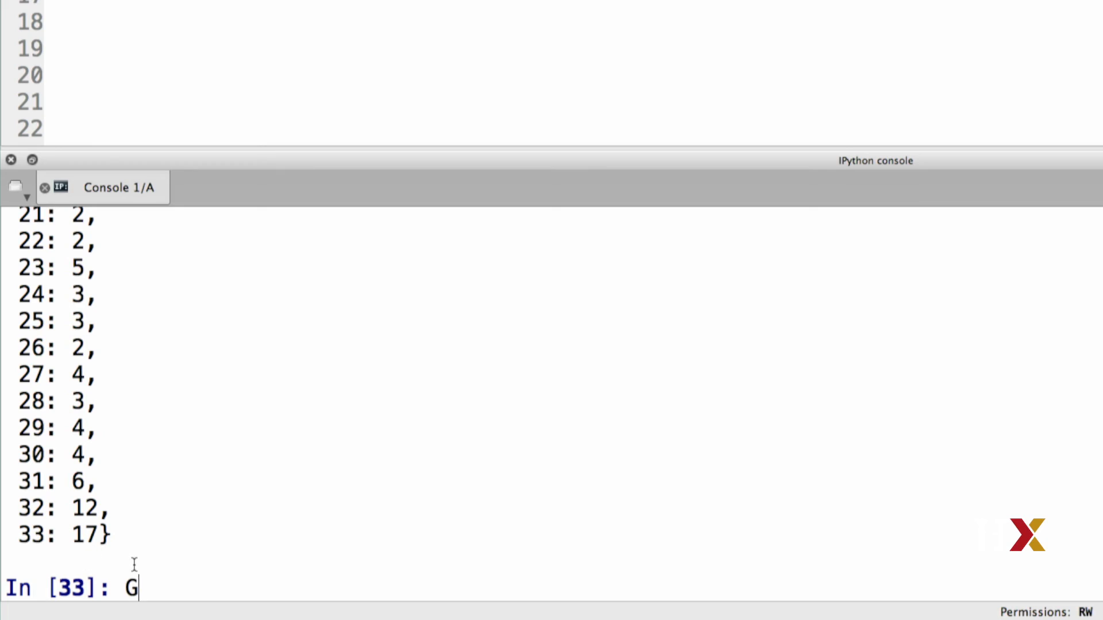
Step: Run G.degree()[33] to get node 33's degree of 17
text(.degree())
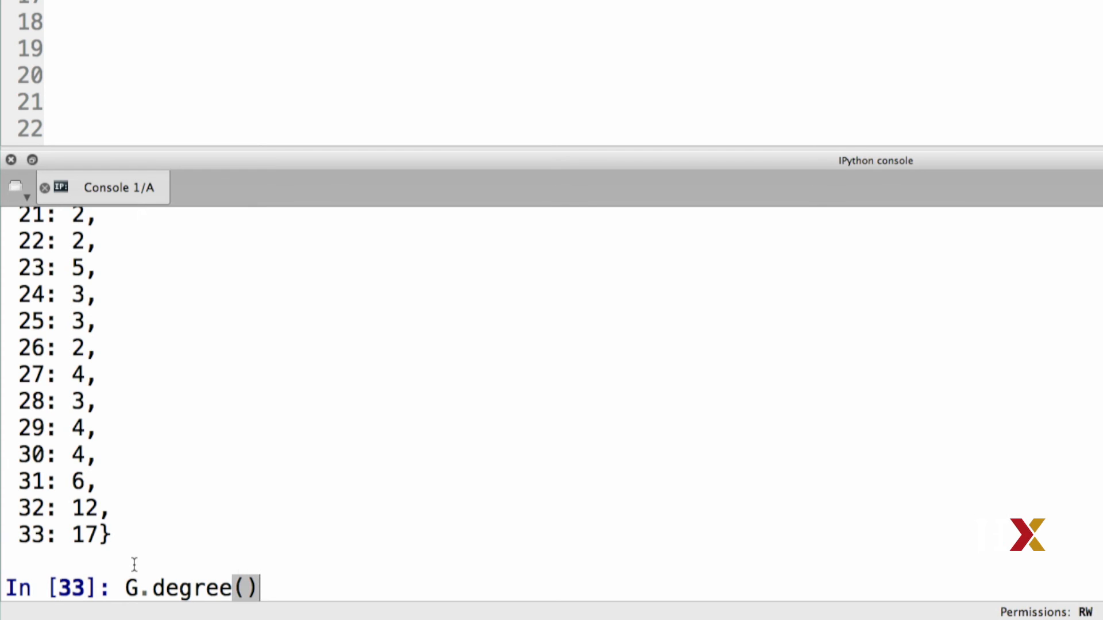
text([])
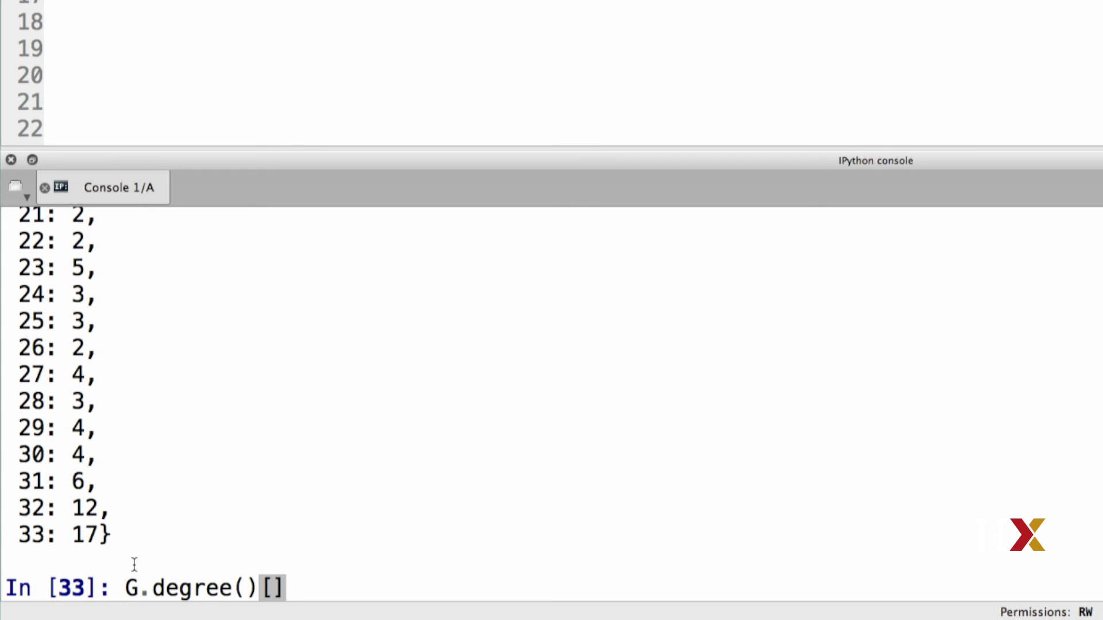
text(33)
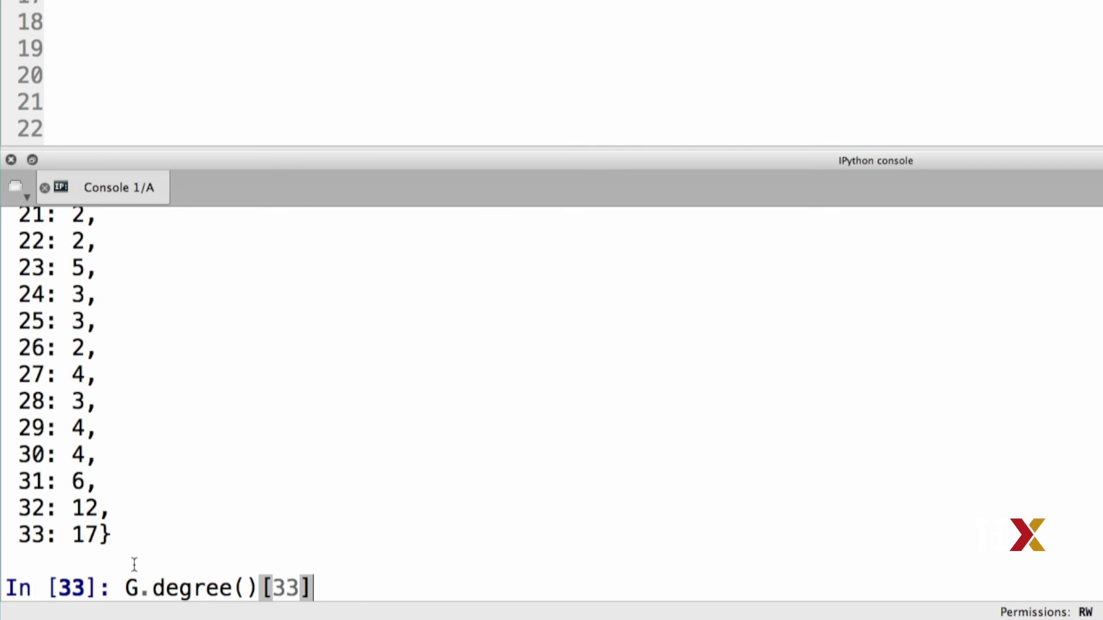
key(enter)
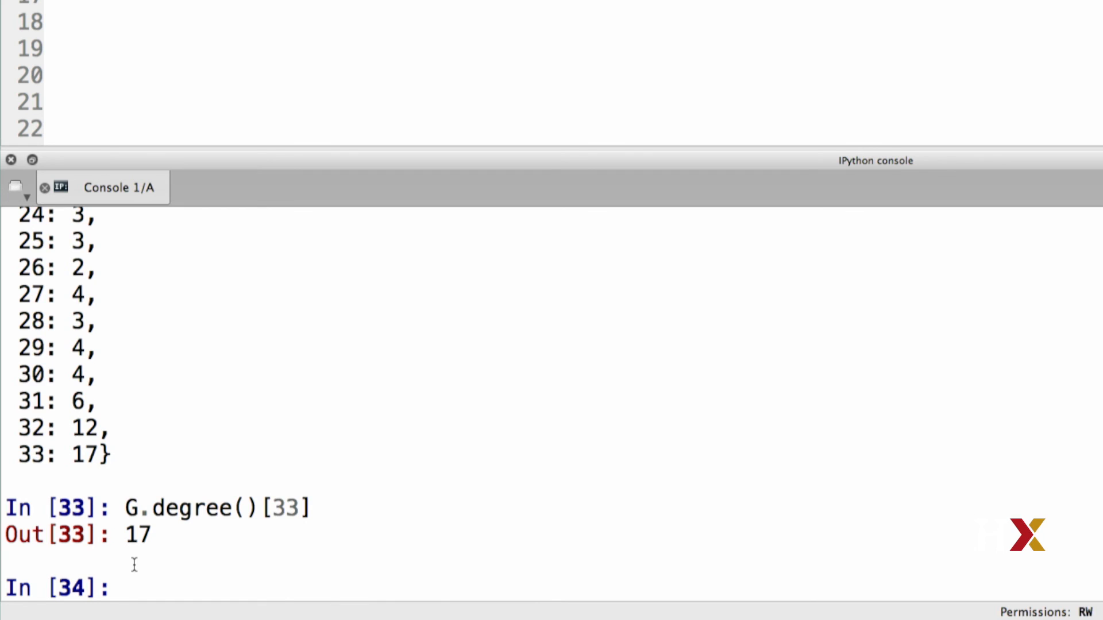
Step: Enter G.degree(33) at the next console prompt
text(G.degree)
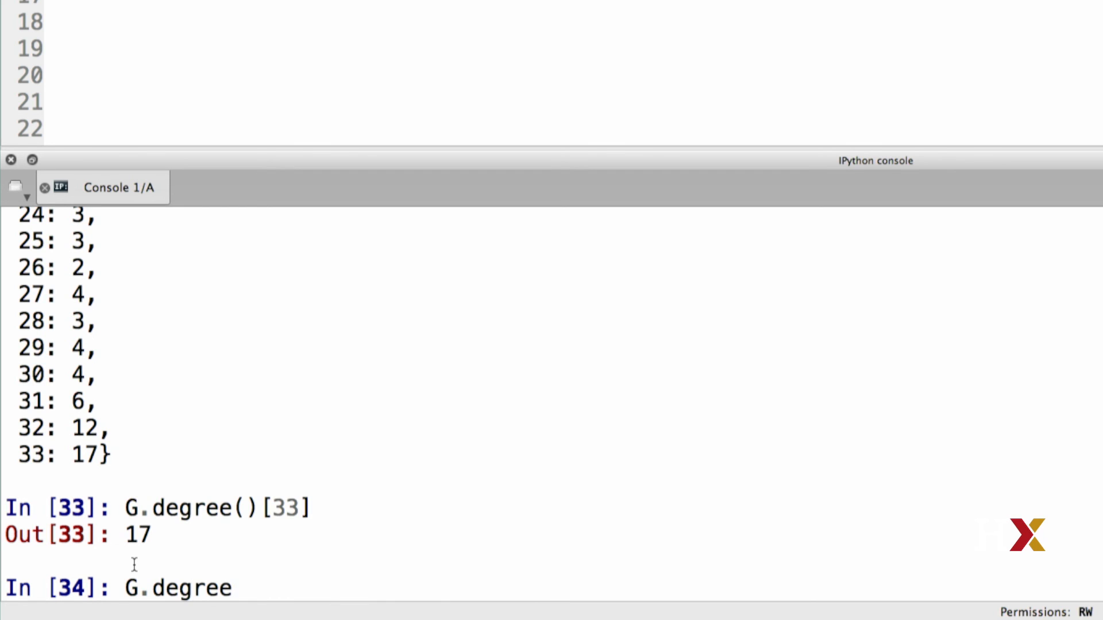
text(())
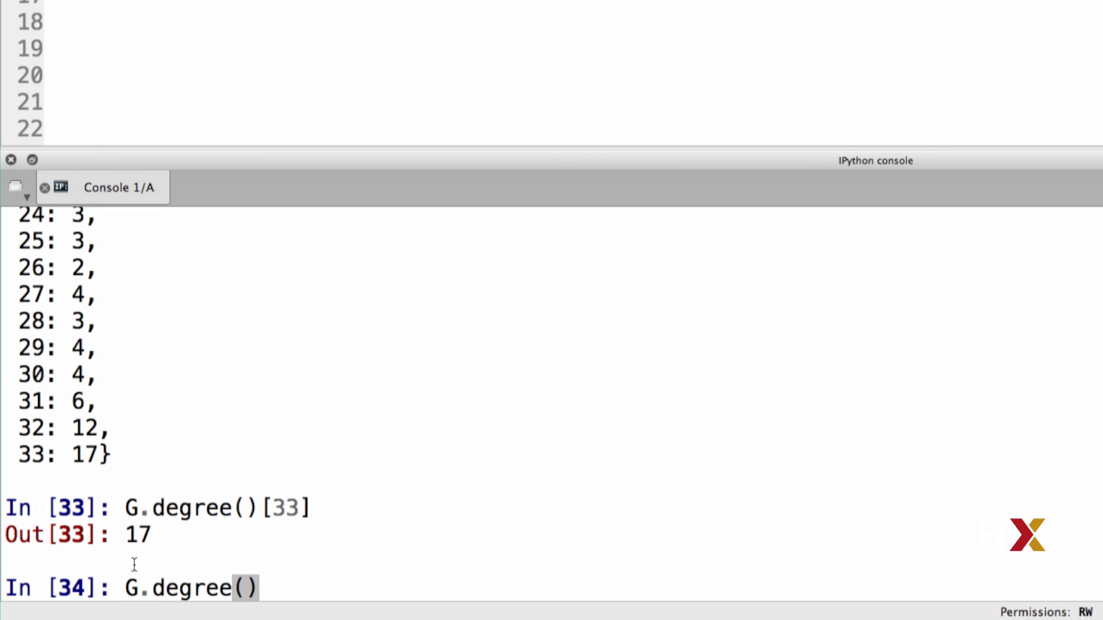
text(33)
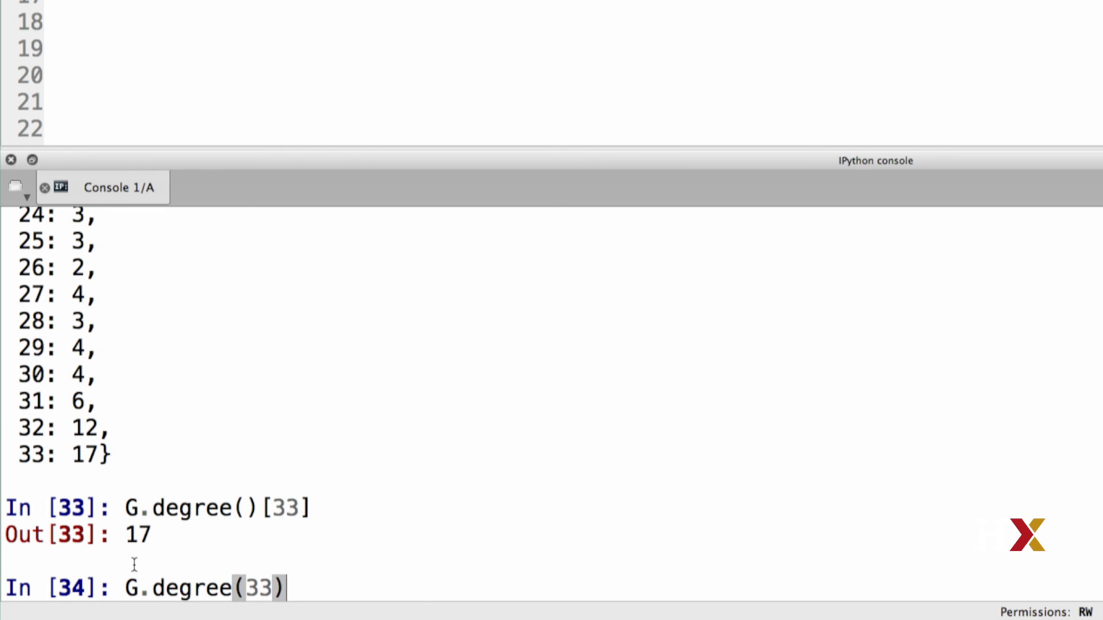